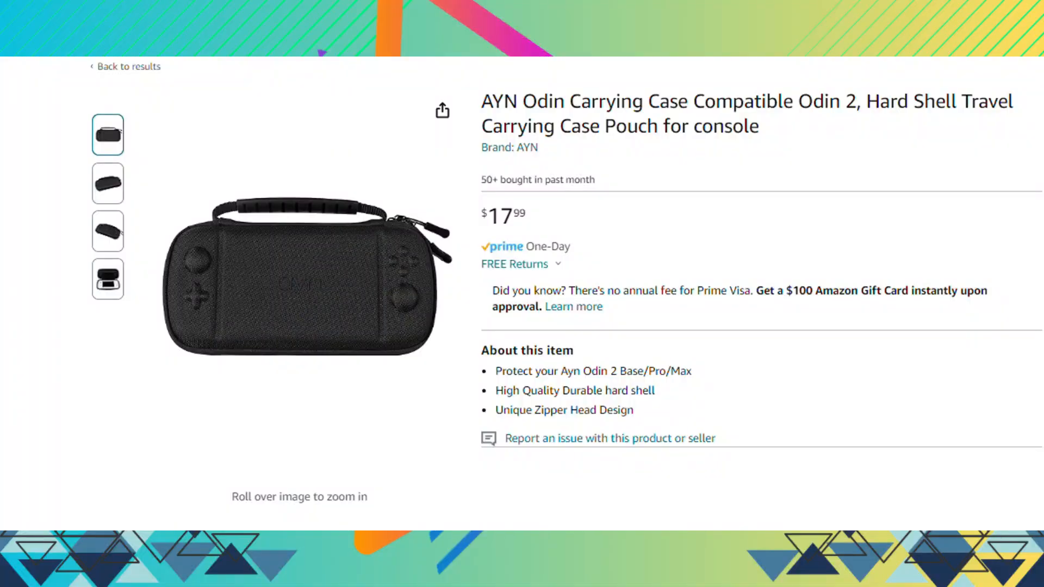
Step: Show the photo of the open carrying case with the Odin 2 console inside
left_click(108, 279)
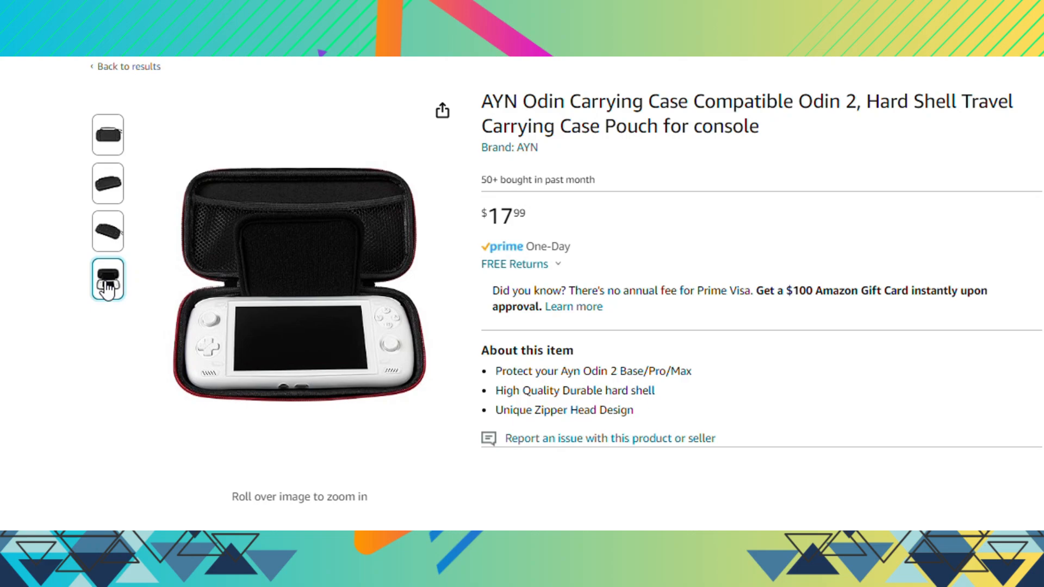
mouse_move(326, 256)
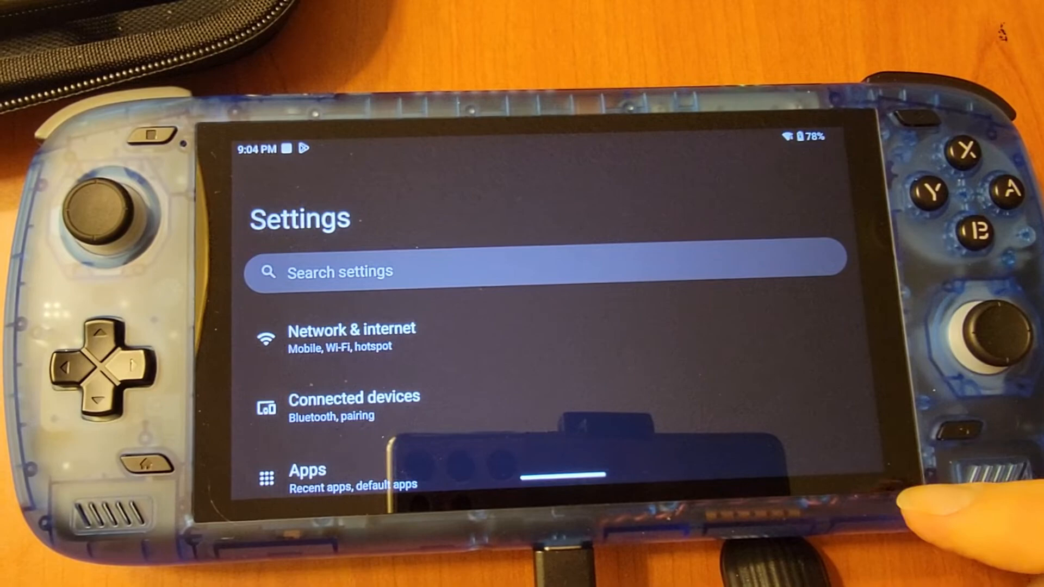
Step: Open the ayn system updater from Settings and check for newer firmware
scroll("down", 3)
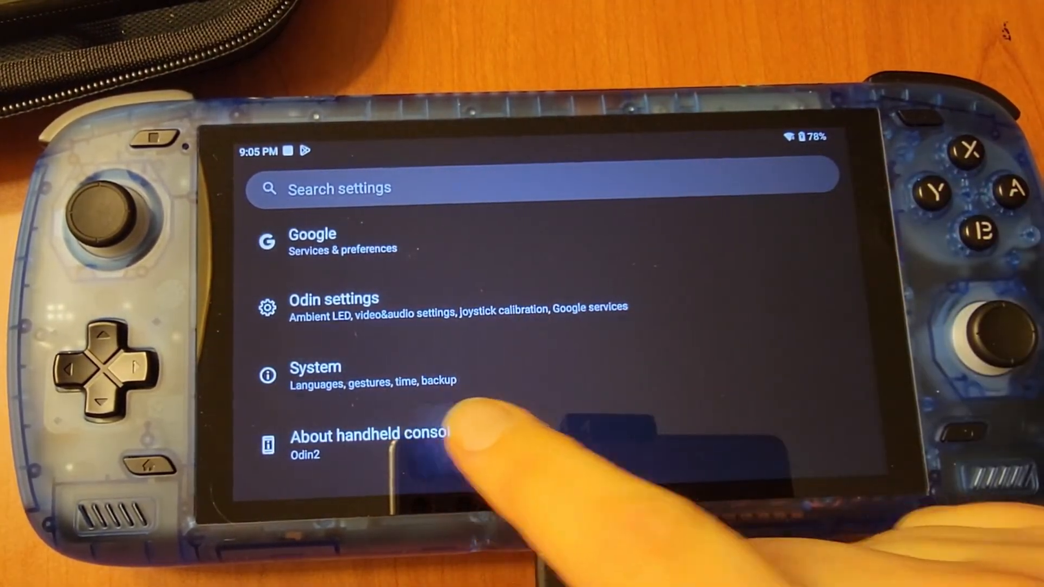
left_click(368, 436)
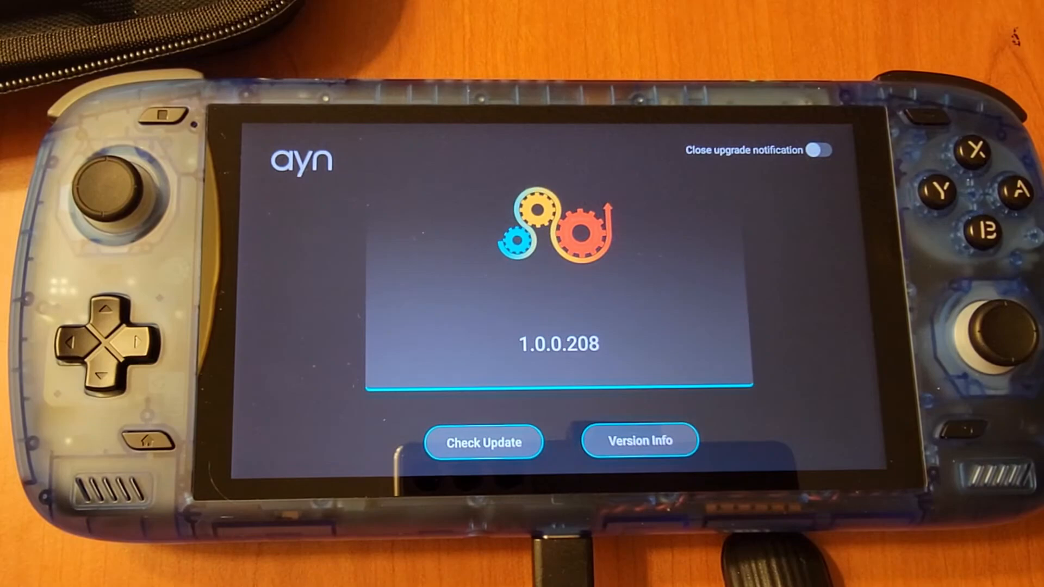
left_click(483, 442)
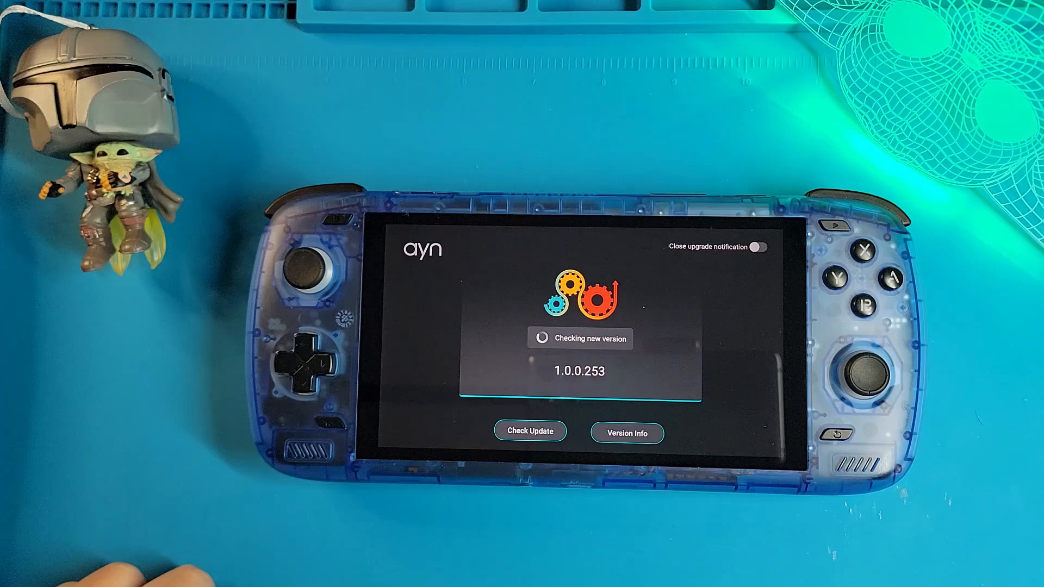
left_click(529, 430)
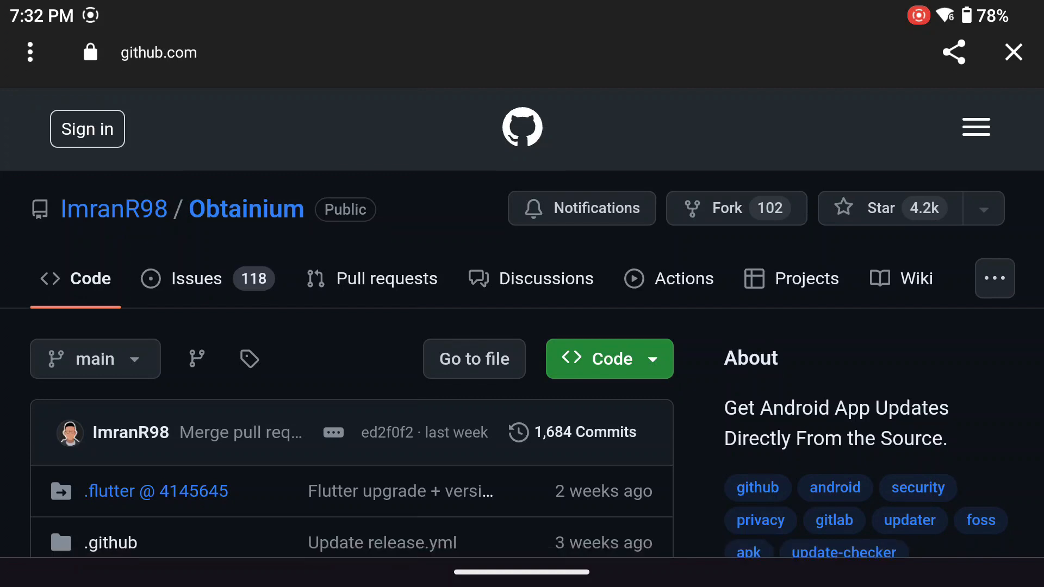
Step: Scroll down Obtainium's GitHub page toward the Releases section
scroll("down", 3)
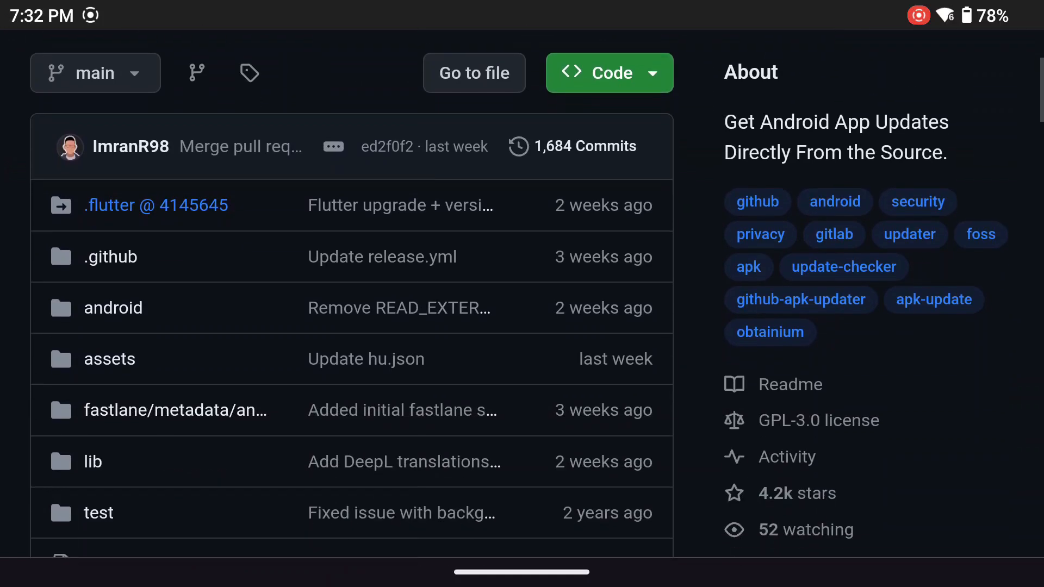
scroll("down", 3)
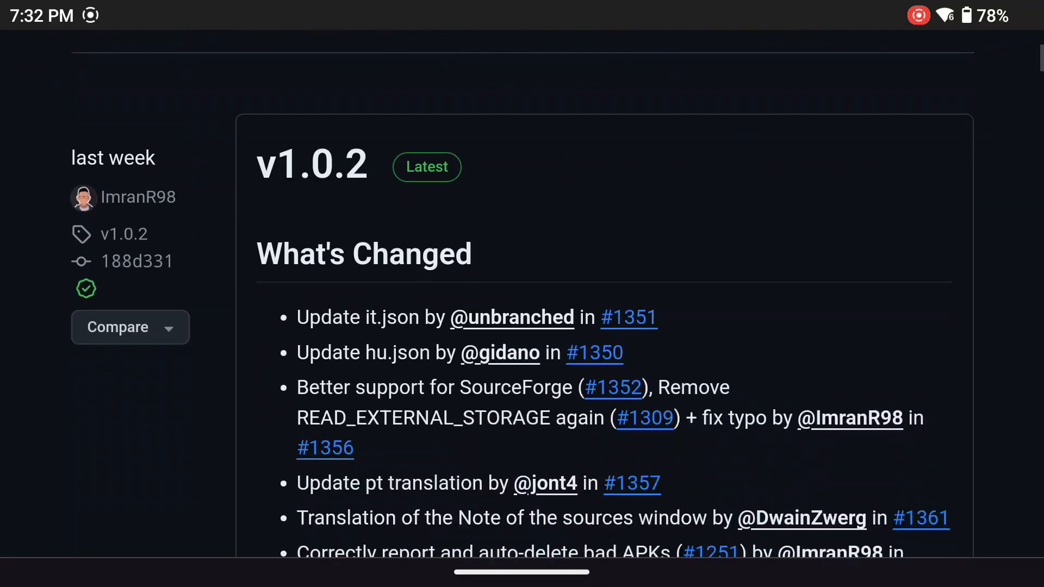
scroll("down", 3)
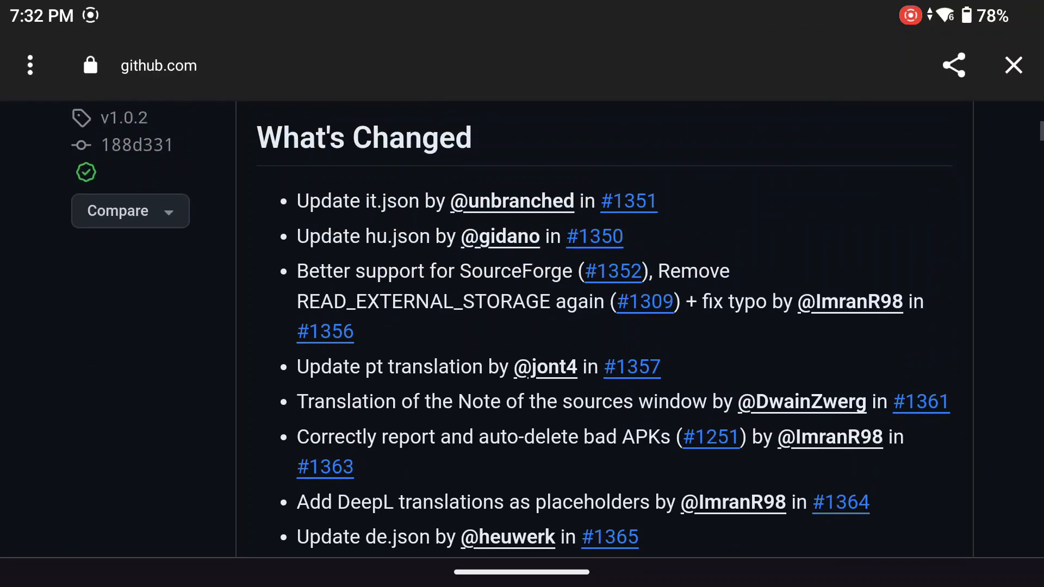
scroll("down", 3)
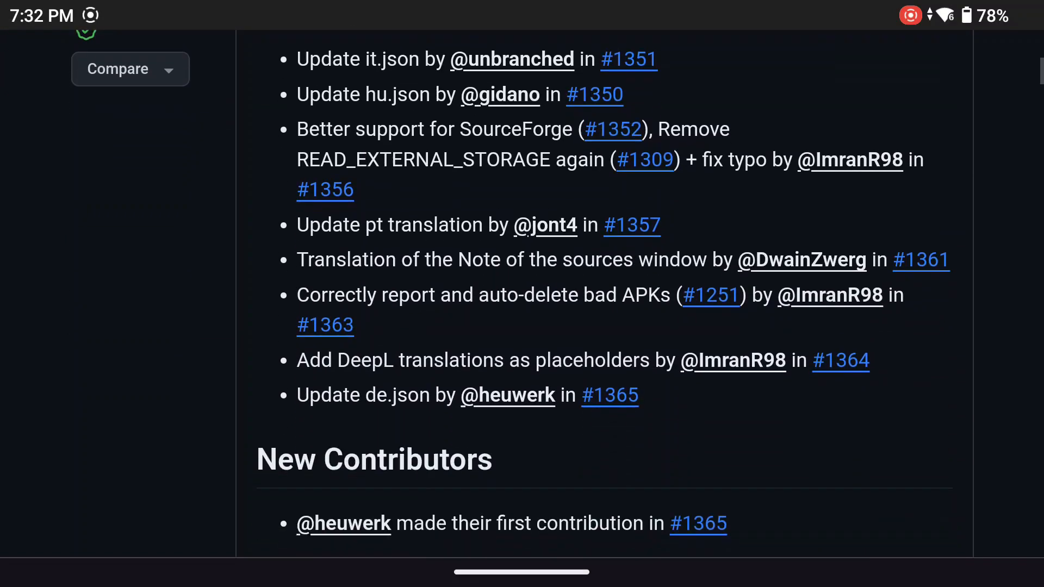
scroll("down", 3)
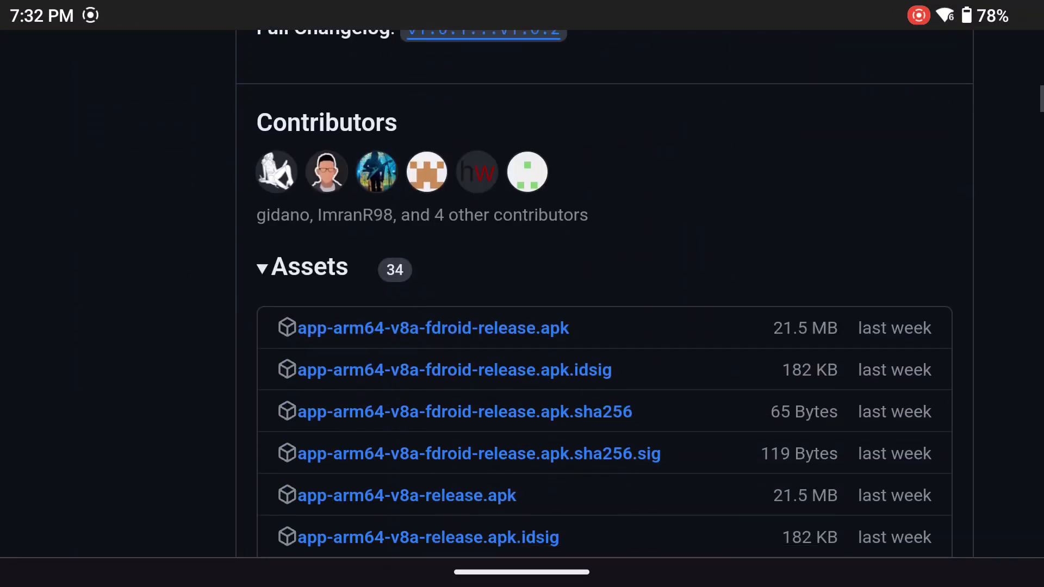
scroll("down", 3)
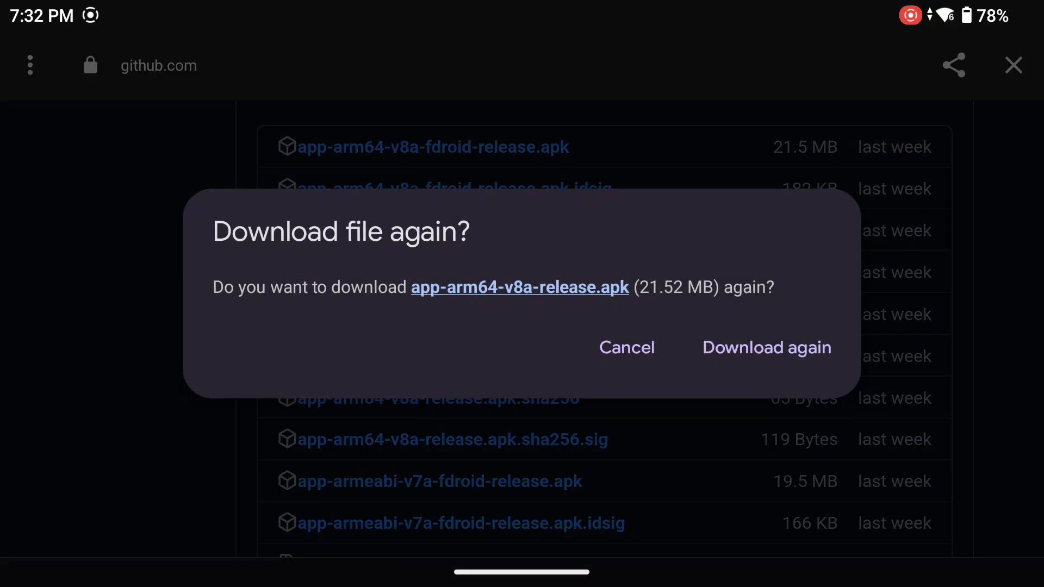
Step: Download the arm64-v8a release APK and install it as an Obtainium update
left_click(767, 347)
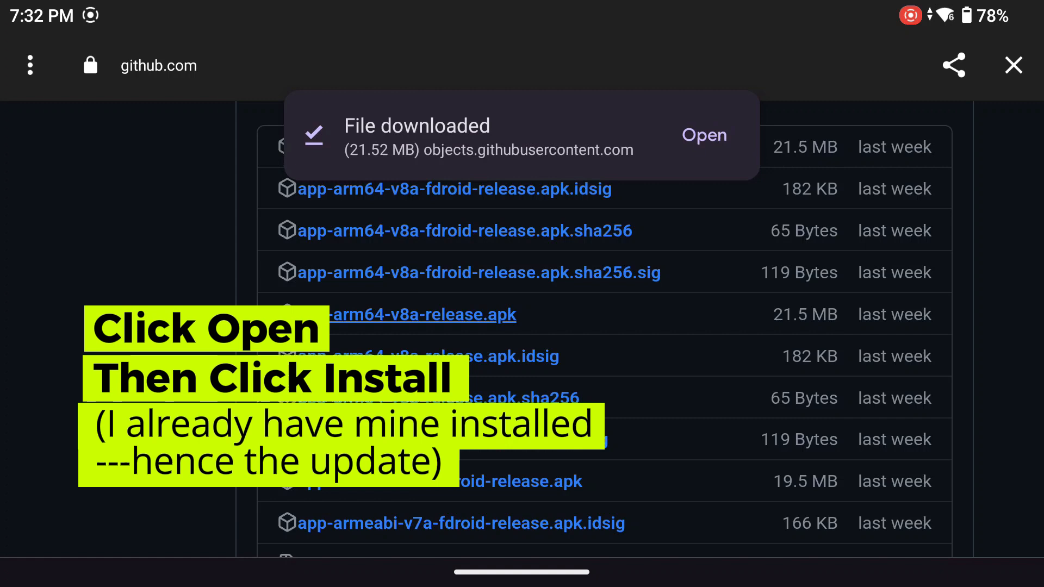
left_click(703, 134)
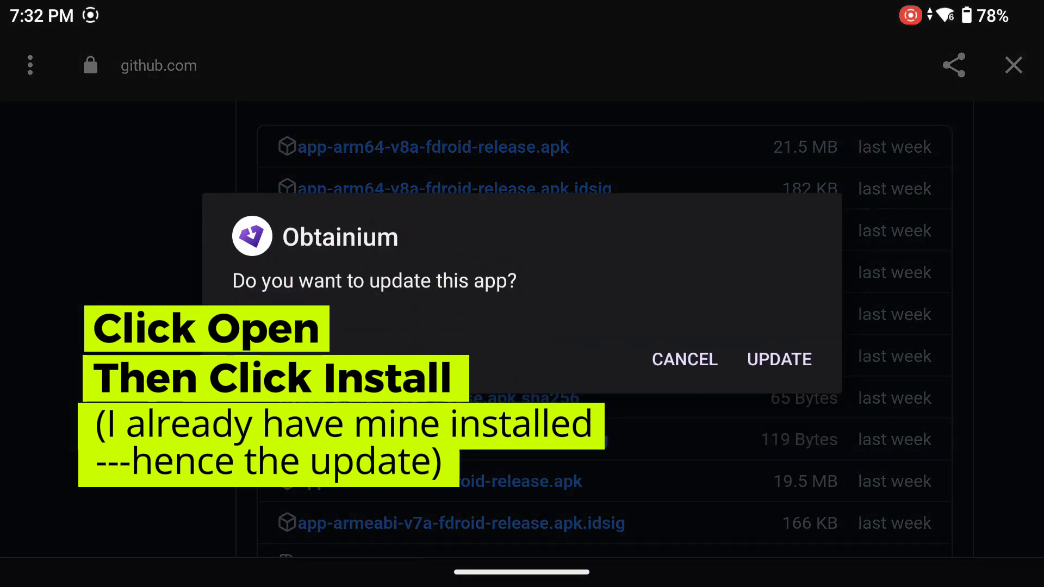
left_click(778, 360)
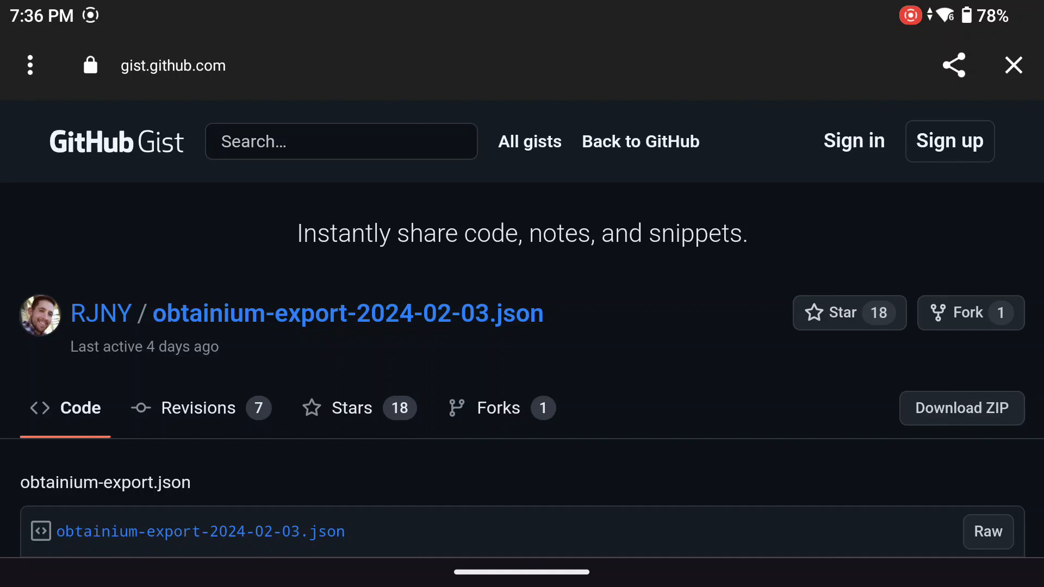
Step: Download the raw obtainium-export-2024-02-03.json file from the gist
scroll("down", 3)
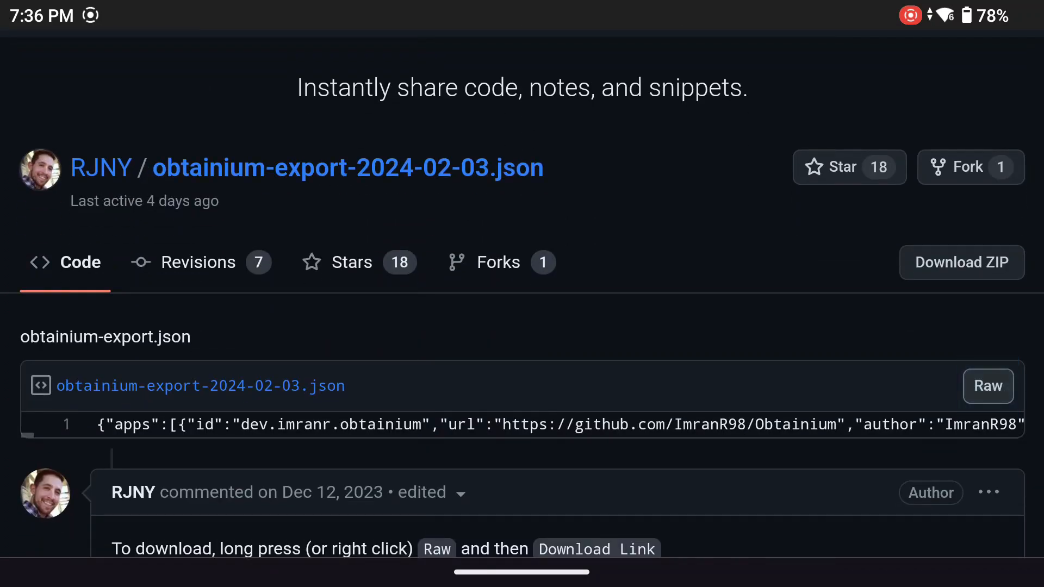
right_click(988, 386)
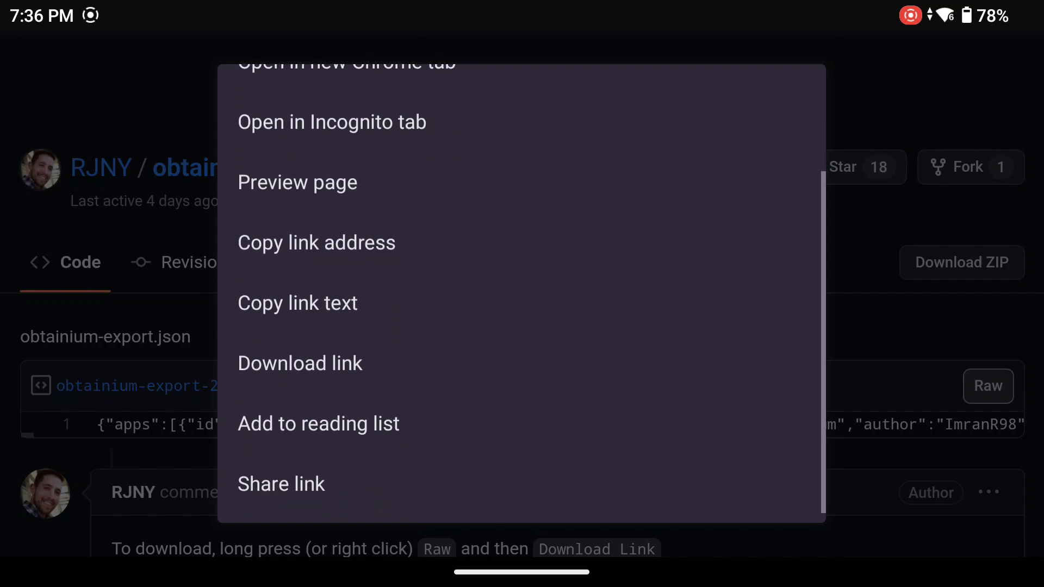
left_click(299, 363)
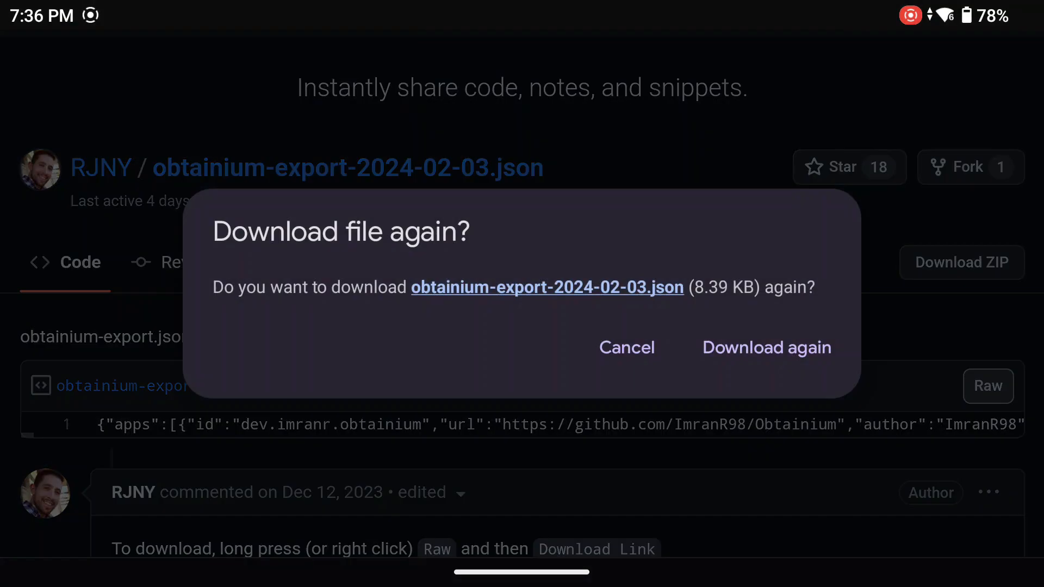
left_click(766, 347)
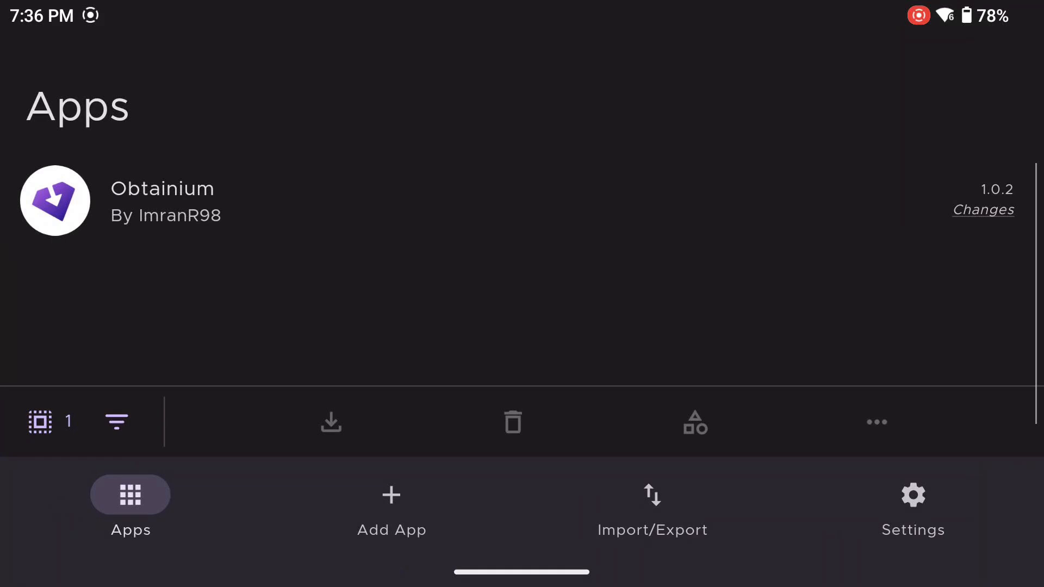
Step: Import the downloaded export JSON via Obtainium Import, adding Dolphin, RetroArch and yuzu
left_click(651, 510)
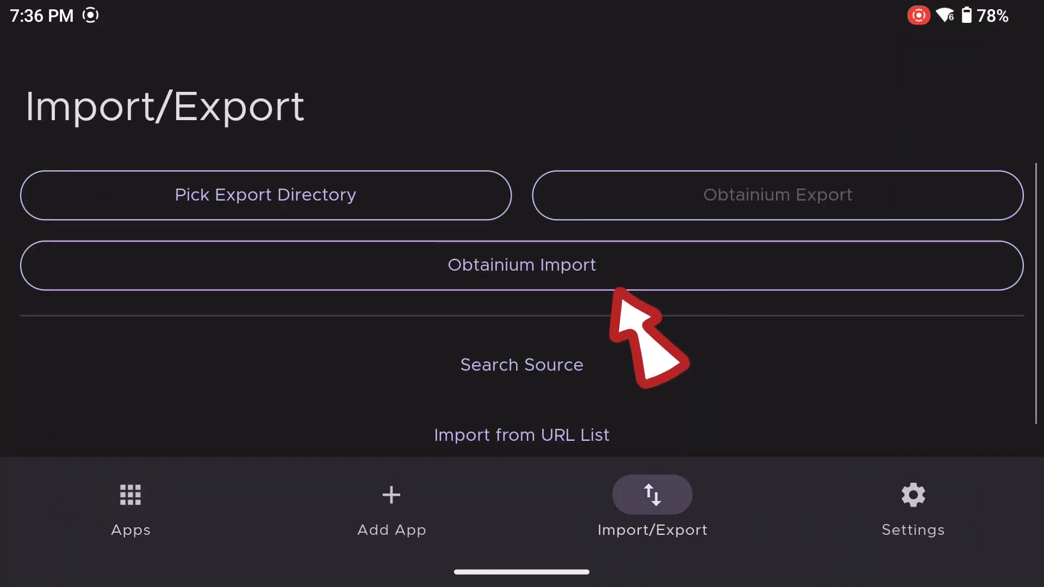
left_click(521, 265)
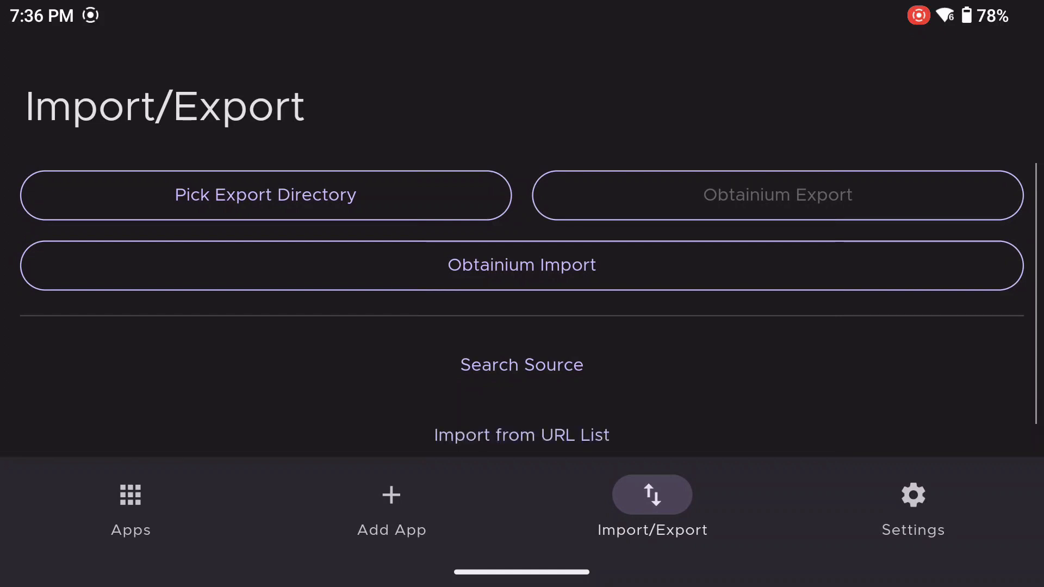
left_click(130, 503)
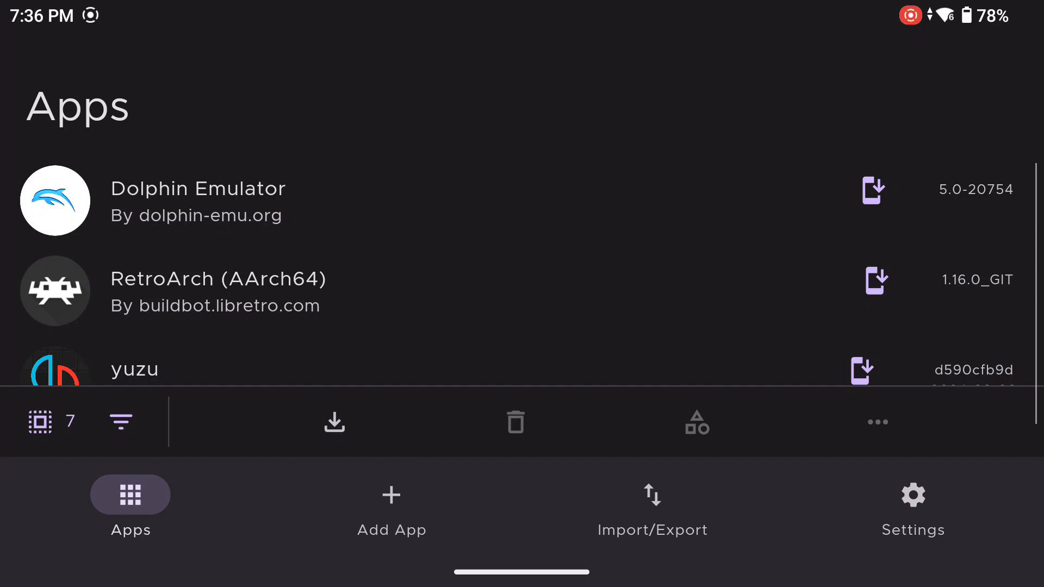
Step: Open OdinTools 1.2.1 from the app list and start installing it
scroll("down", 3)
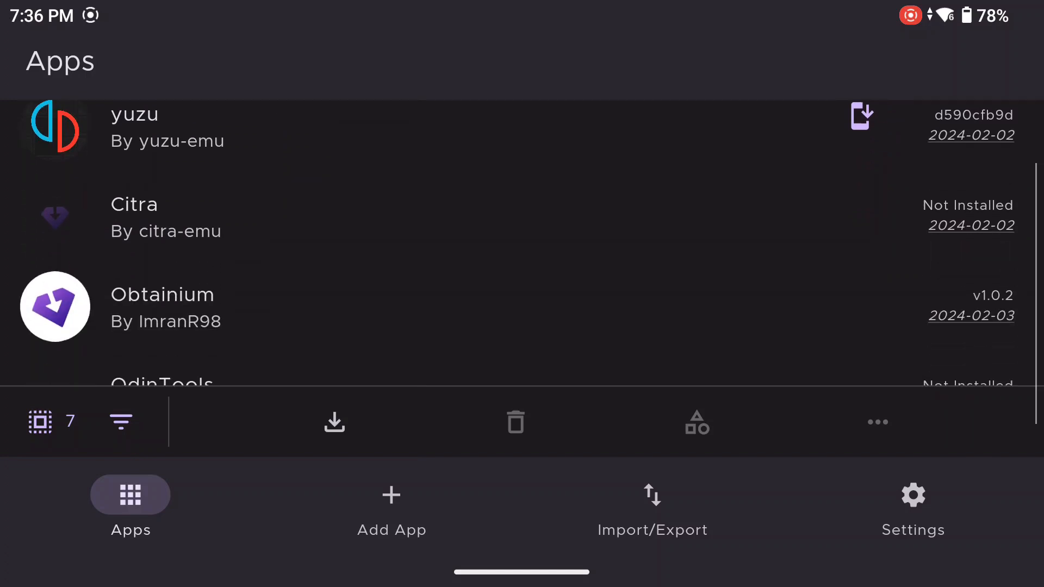
scroll("down", 3)
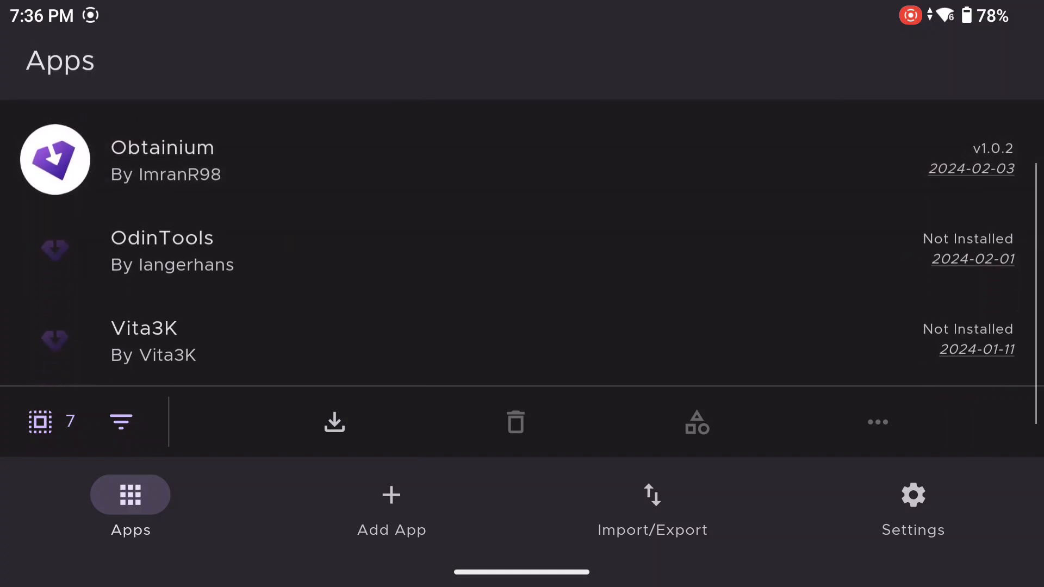
scroll("down", 3)
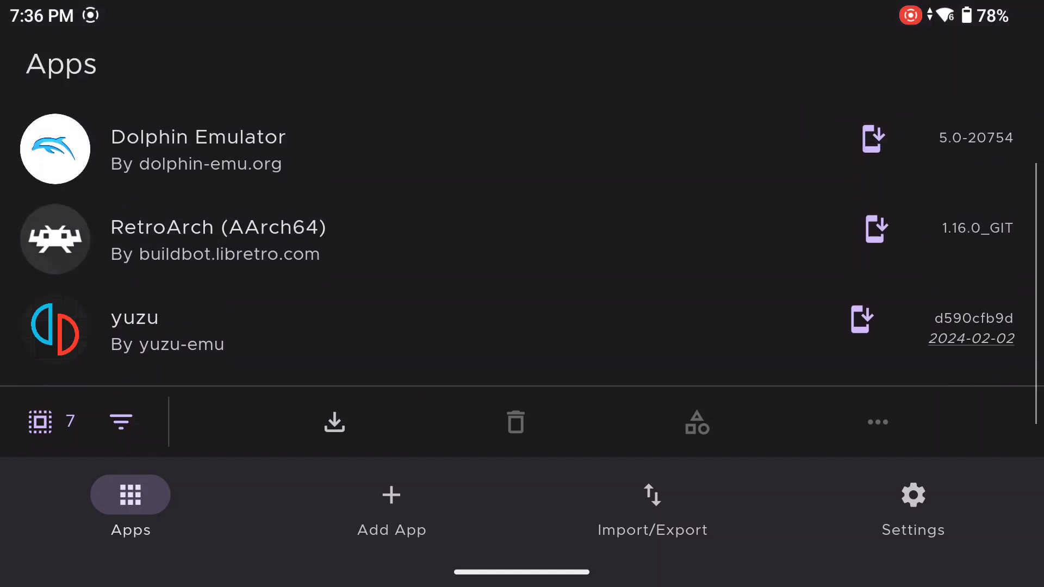
scroll("down", 3)
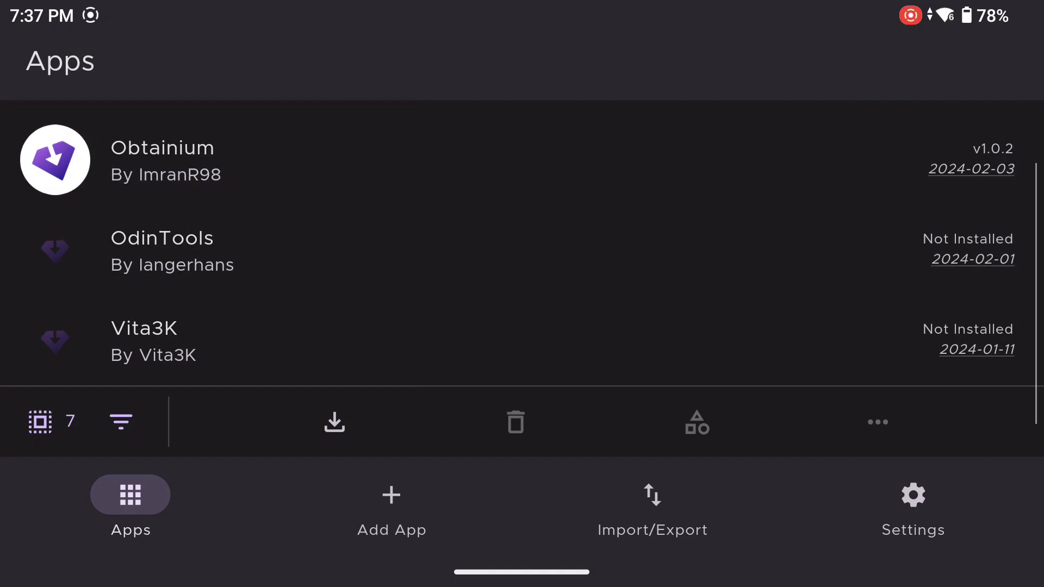
left_click(163, 249)
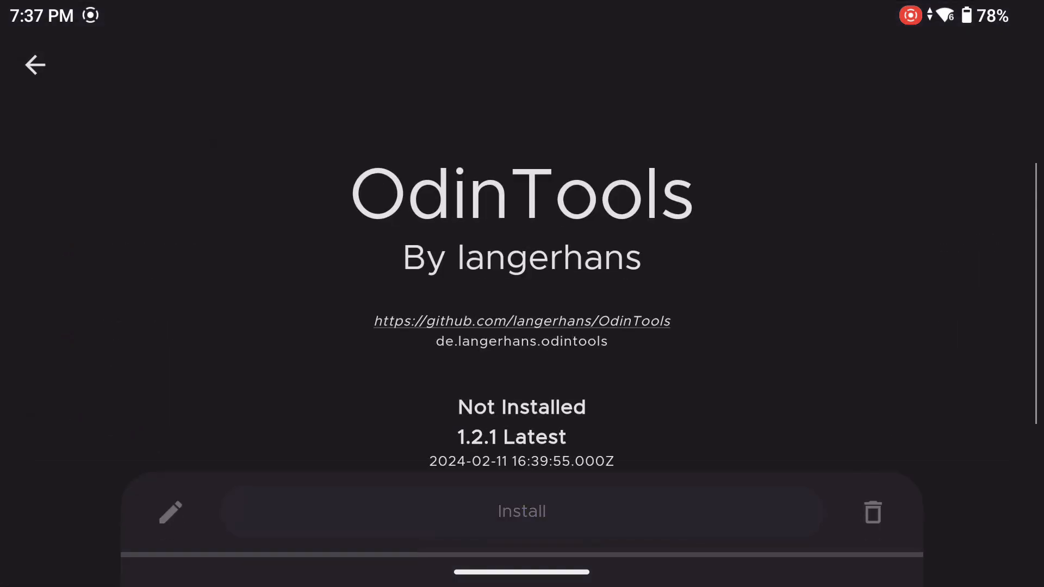
left_click(522, 511)
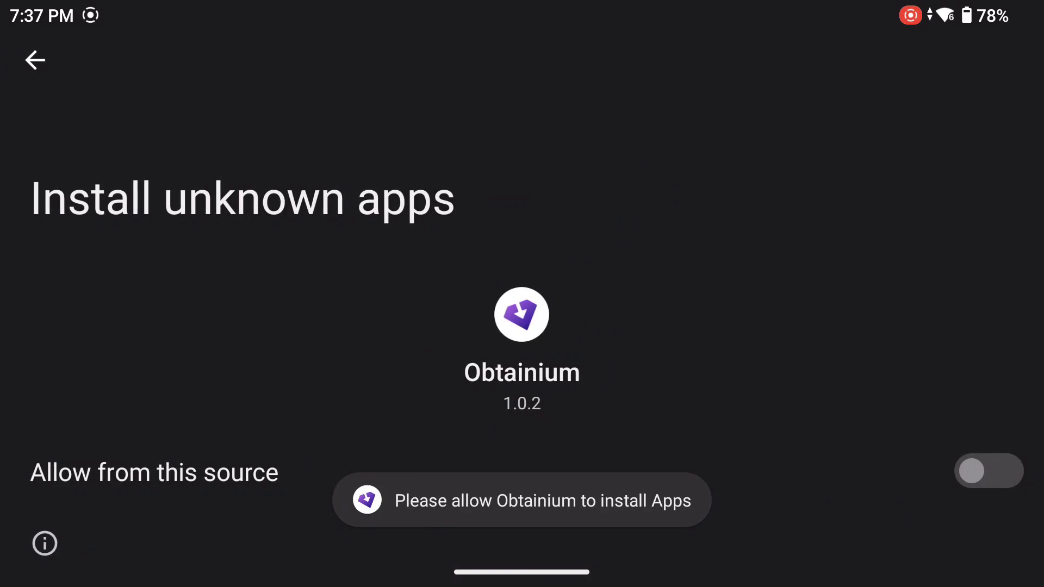
Step: Allow Obtainium to install unknown apps and confirm installing OdinTools 1.2.1
left_click(988, 472)
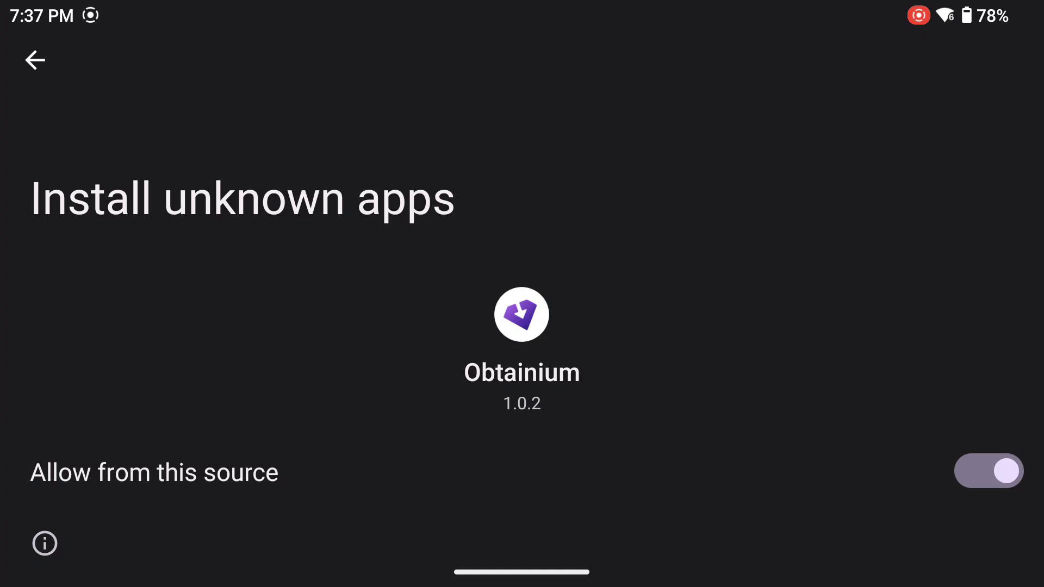
scroll("down", 3)
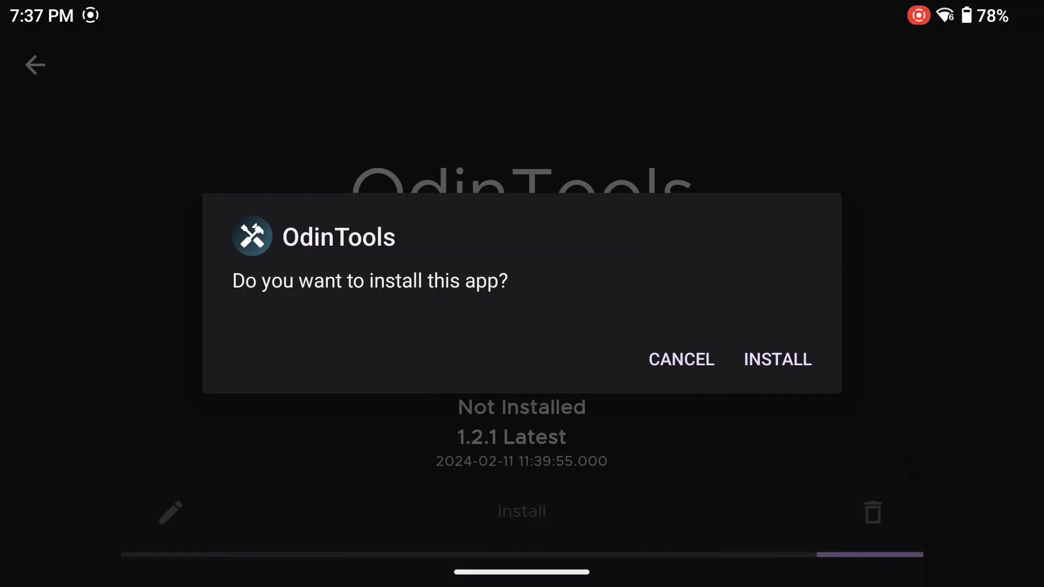
left_click(776, 359)
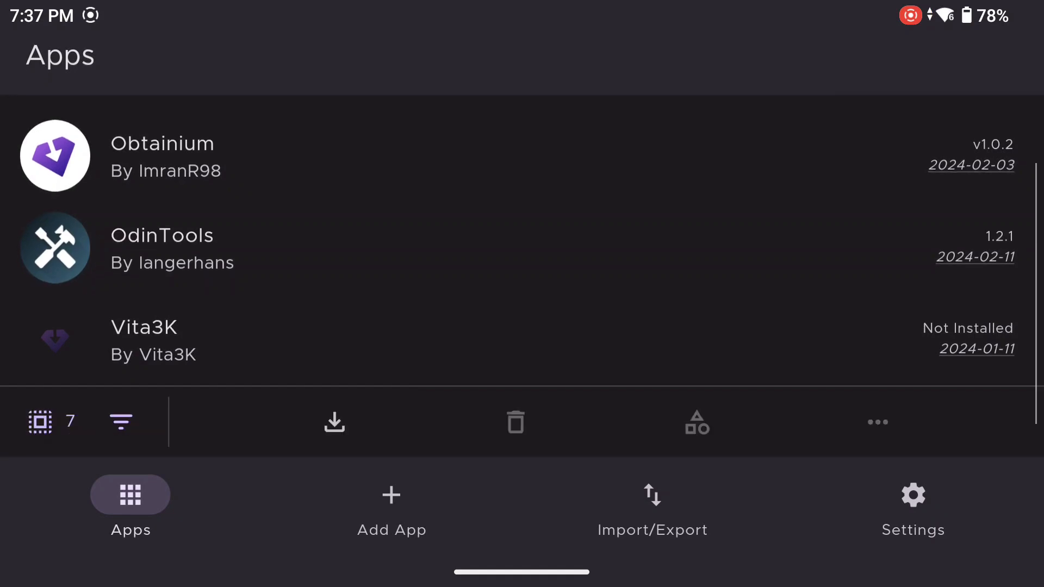
Step: Scroll through the tracked emulator apps in Obtainium's list
scroll("down", 3)
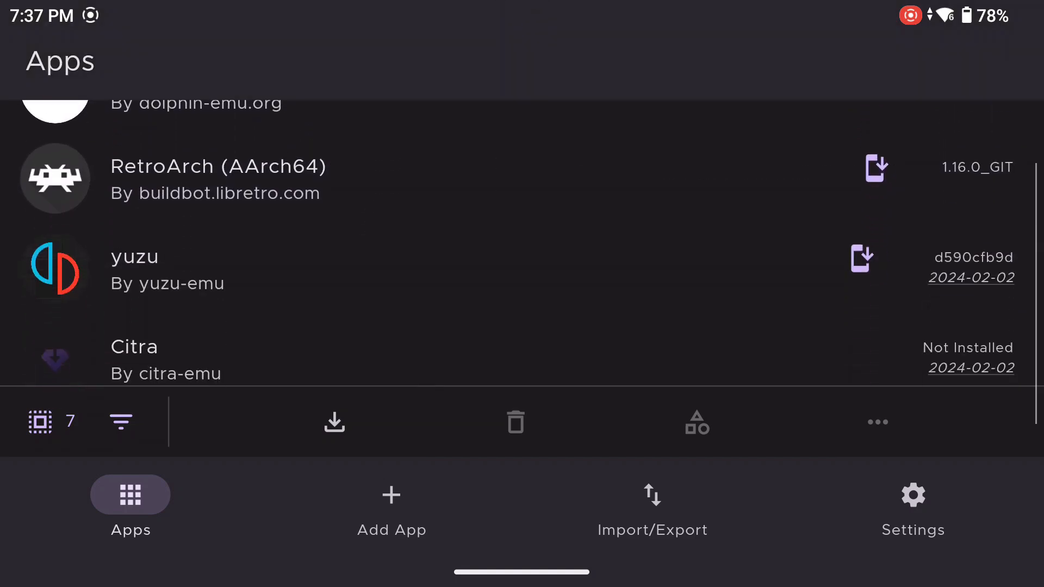
scroll("down", 3)
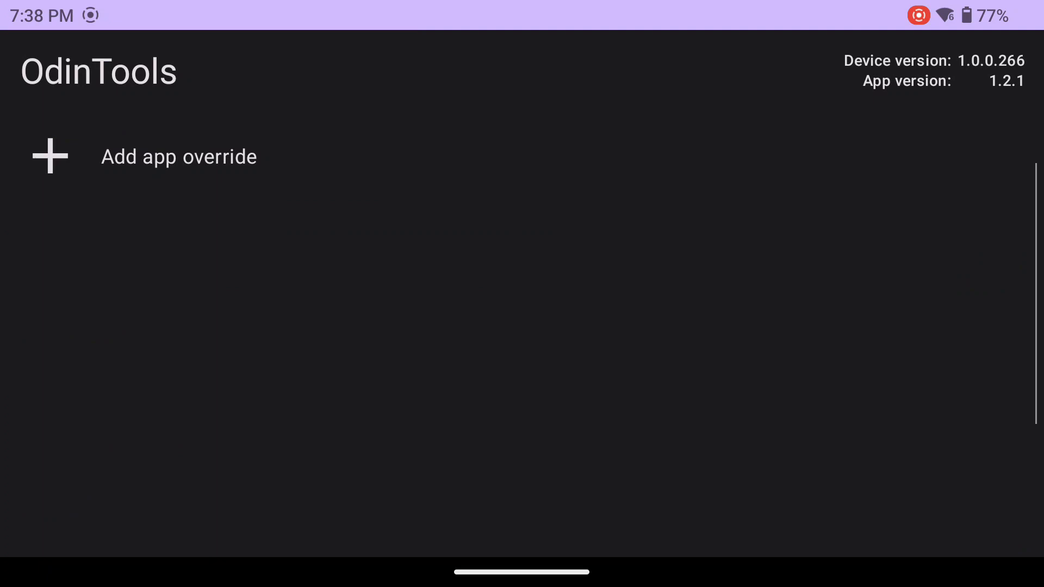
Step: Save a yuzu override with Odin controller style, Digital L2/R2, High Performance and Sport fan
left_click(178, 157)
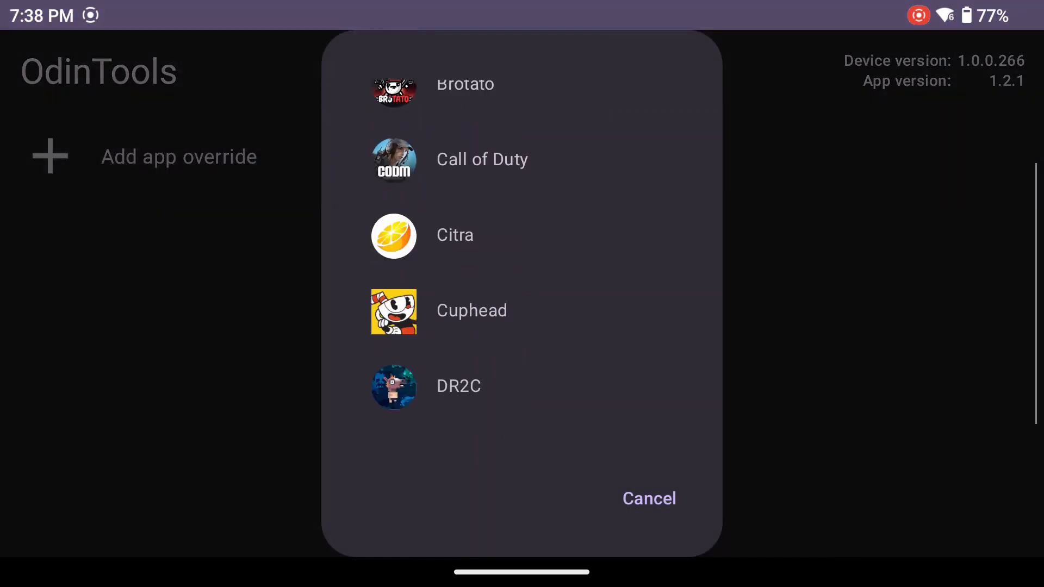
scroll("down", 3)
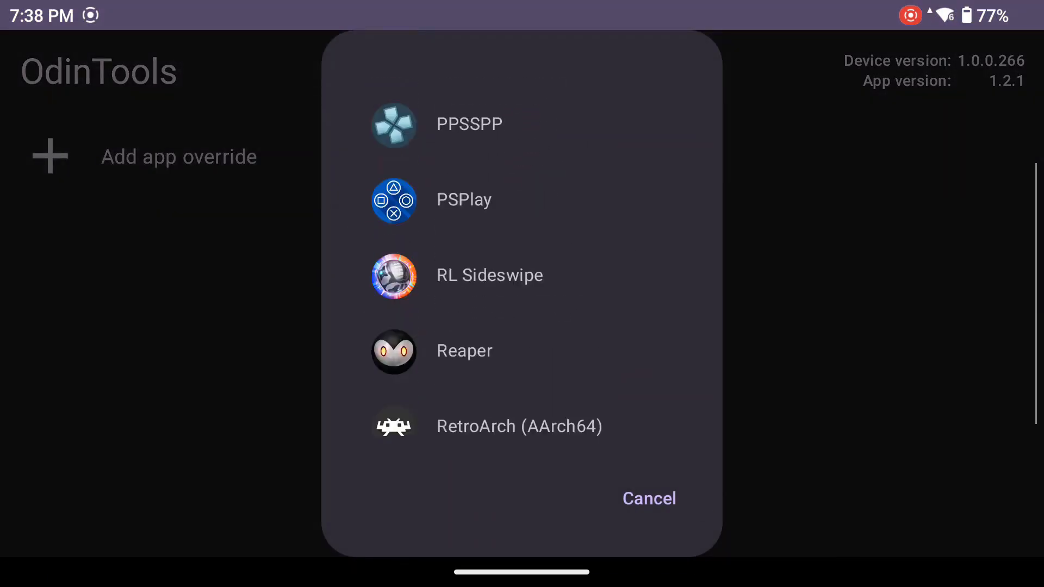
scroll("down", 3)
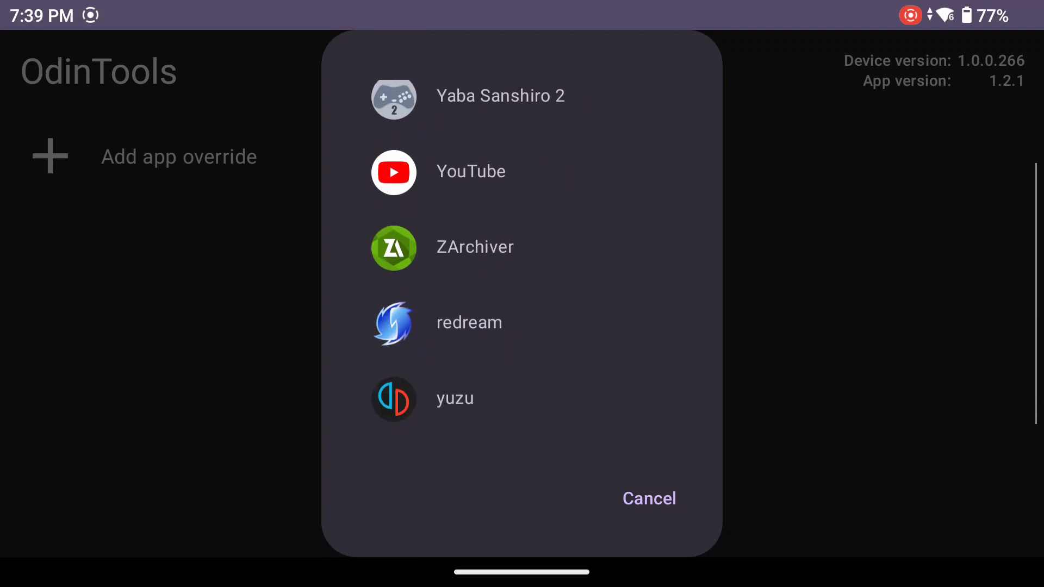
left_click(455, 398)
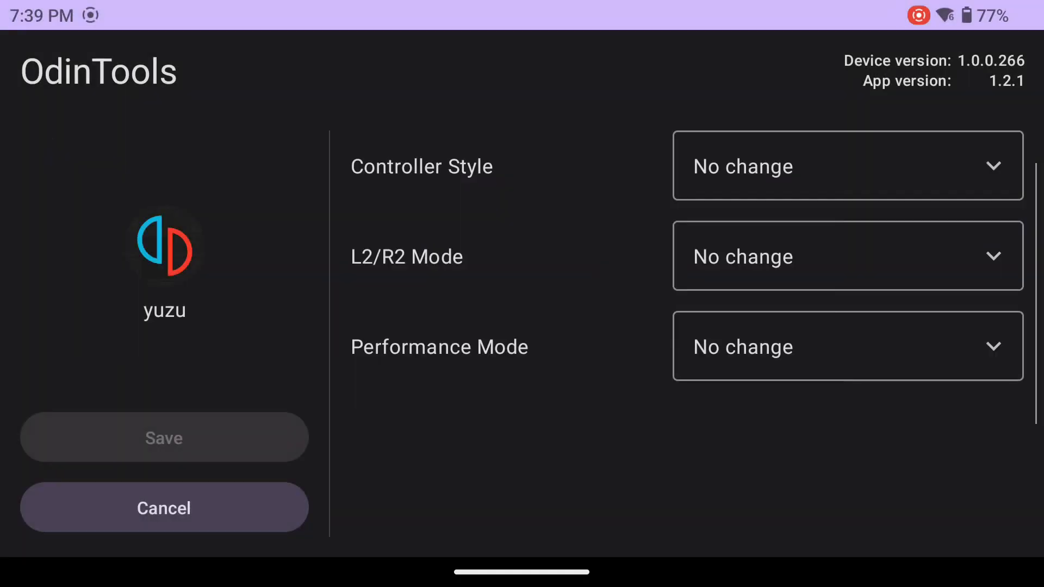
left_click(848, 166)
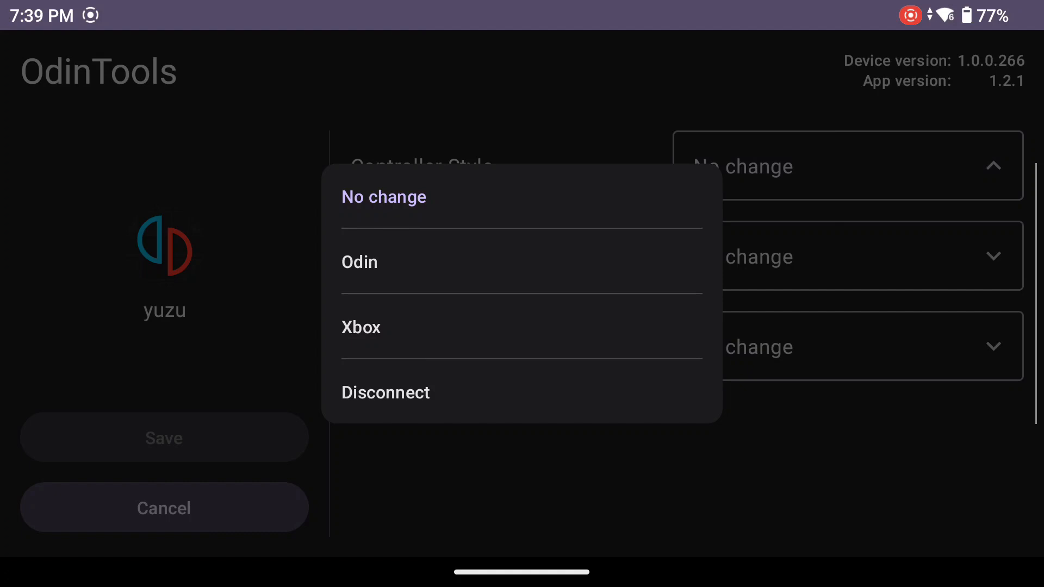
left_click(359, 261)
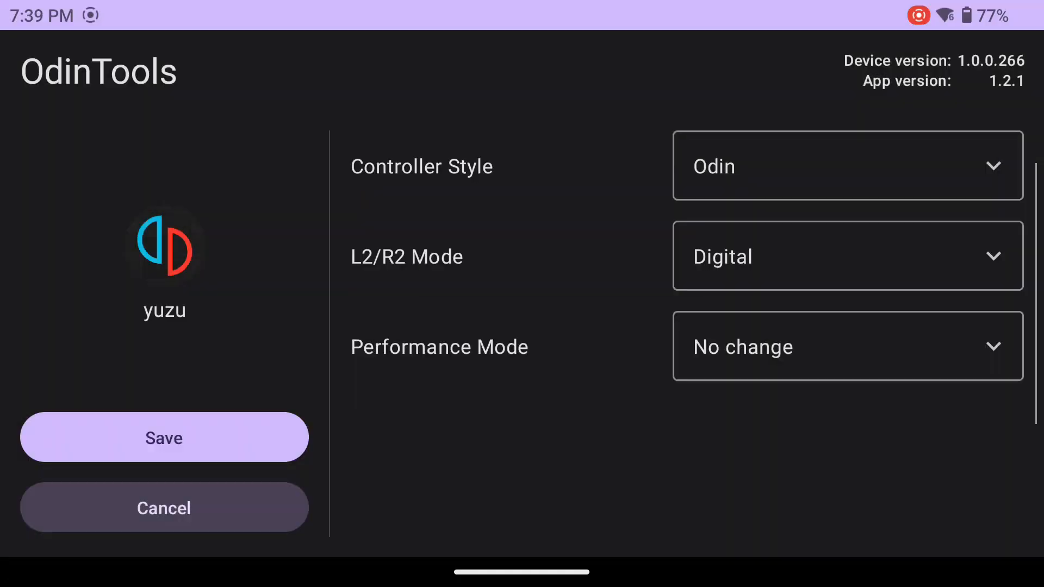
left_click(848, 346)
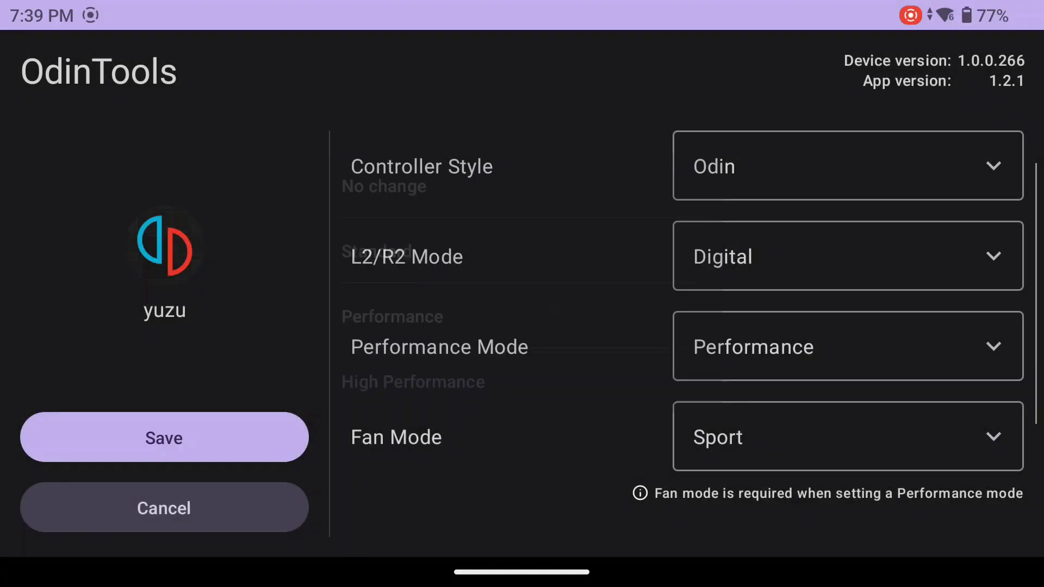
left_click(848, 346)
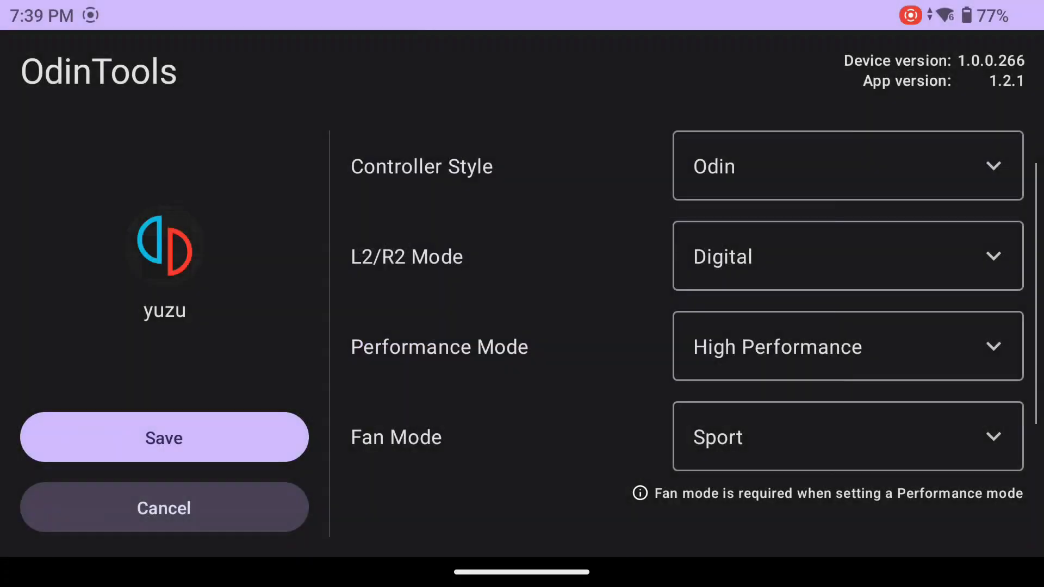
left_click(163, 437)
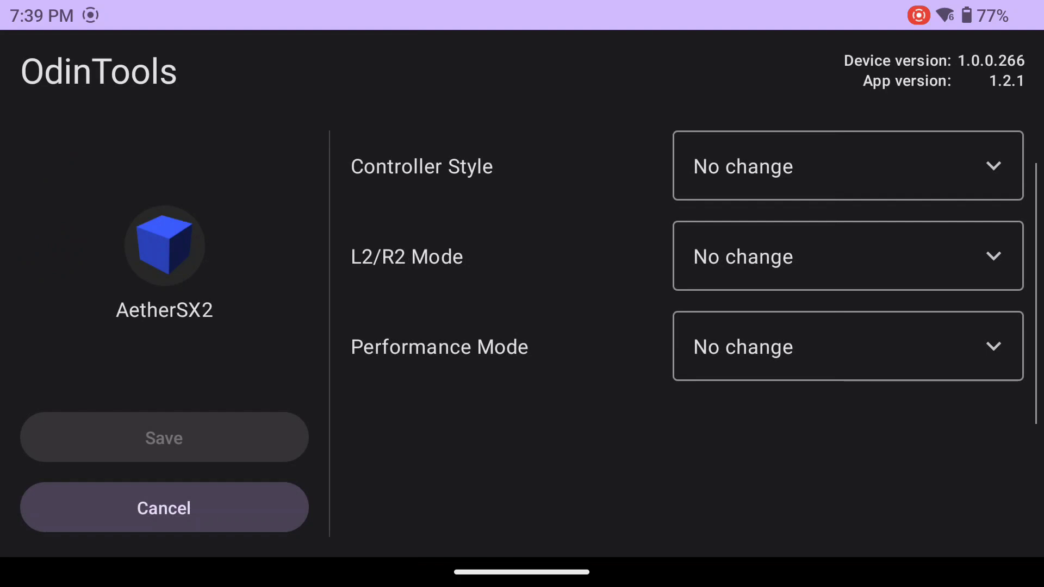
Step: Give the AetherSX2 override Odin controller style, Both L2/R2 mode and Performance mode, then save
left_click(846, 166)
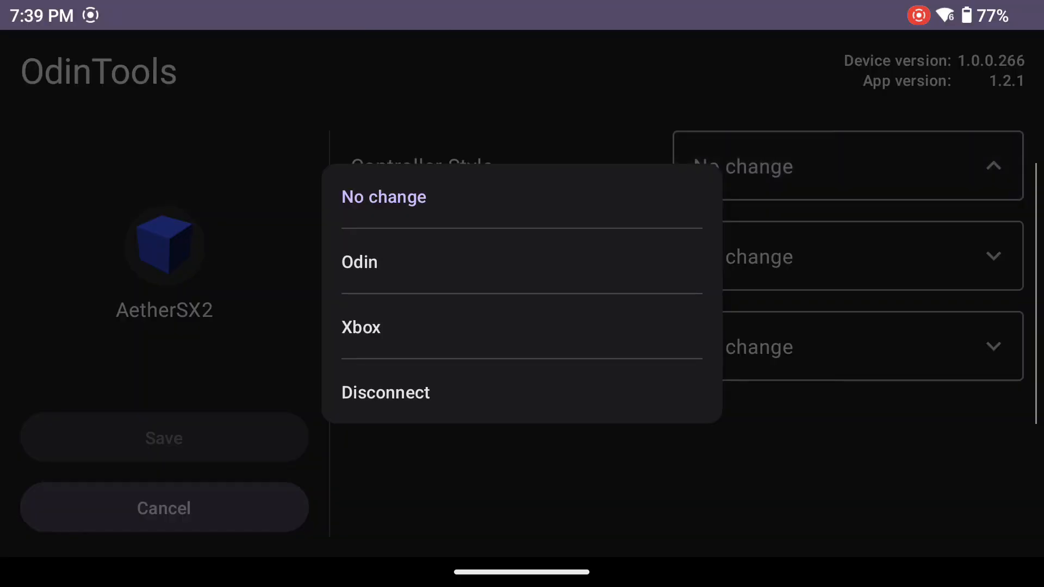
left_click(359, 262)
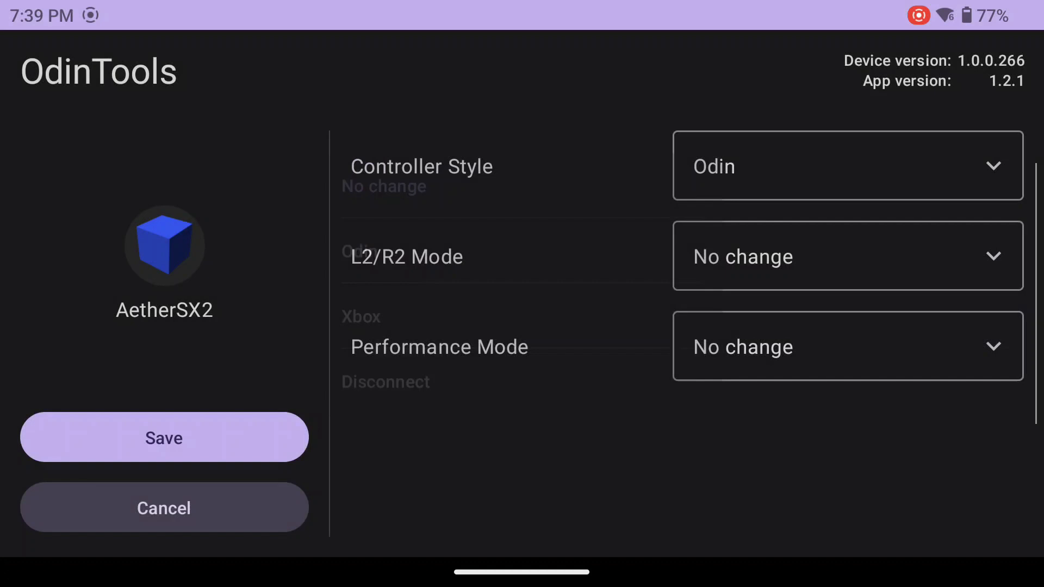
left_click(848, 256)
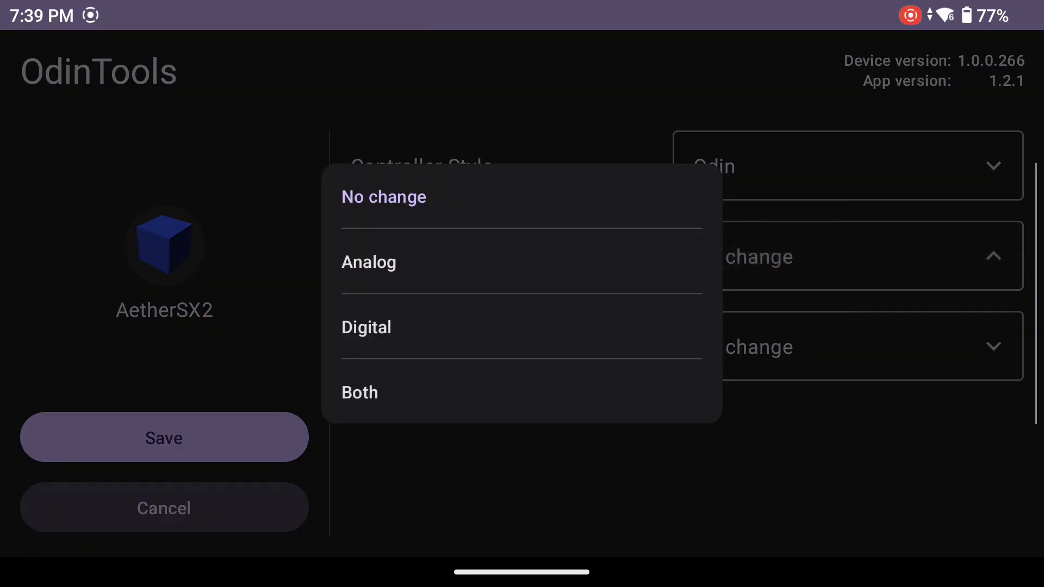
left_click(360, 392)
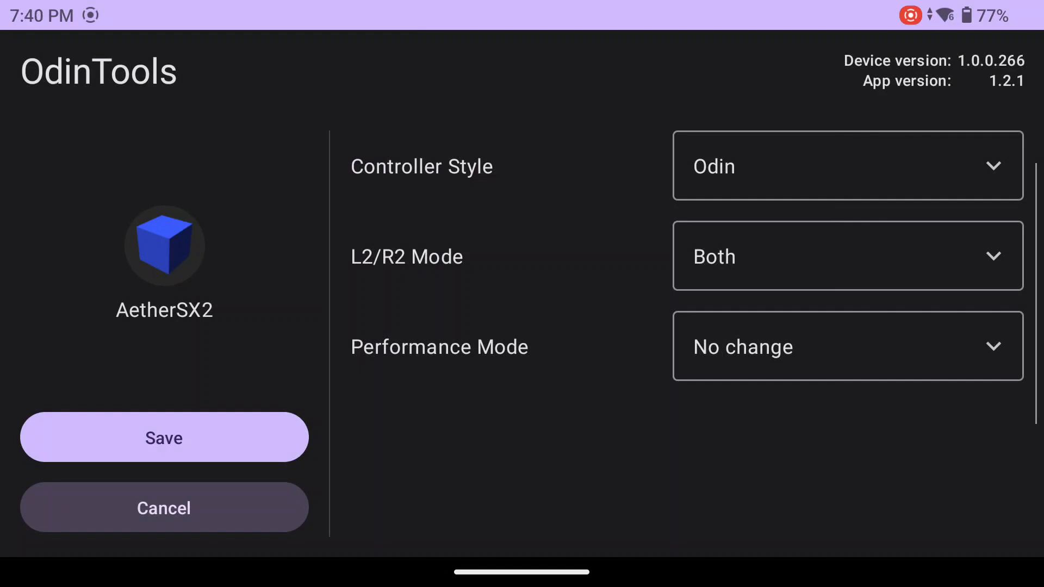
left_click(848, 346)
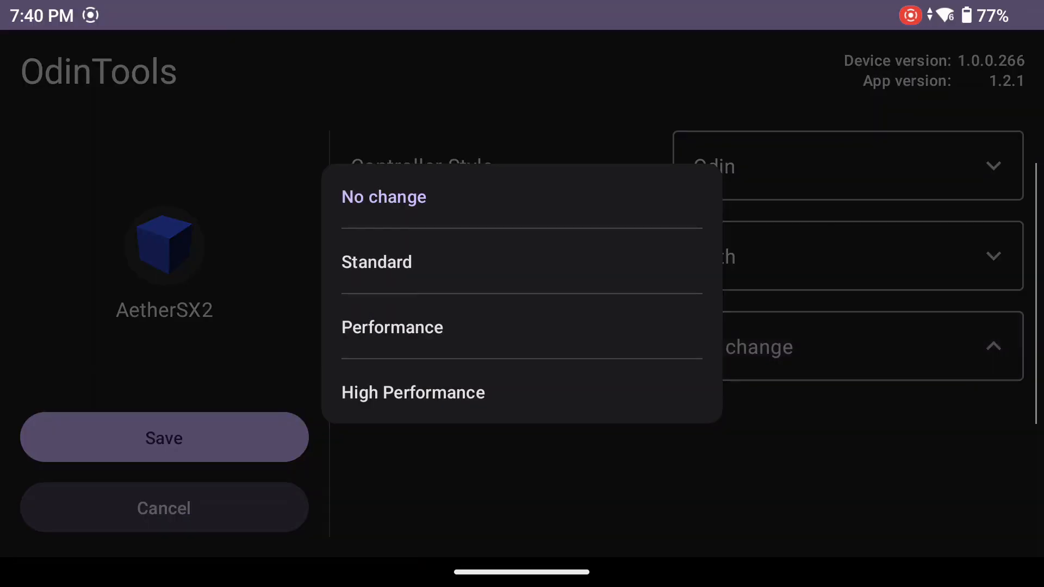
left_click(392, 327)
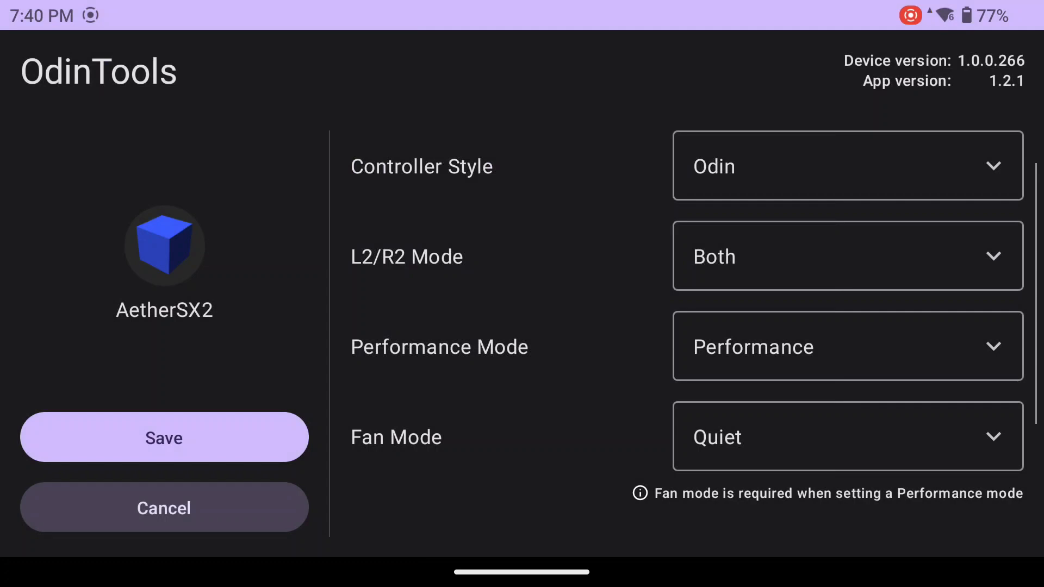
left_click(164, 437)
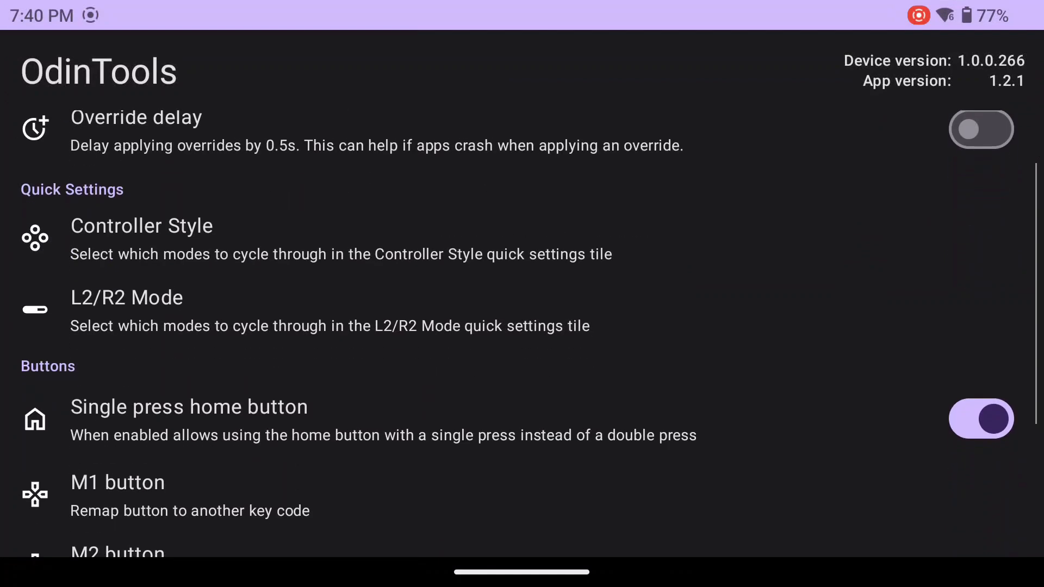
Step: Scroll the OdinTools settings down to the Quick Settings tile options
scroll("down", 3)
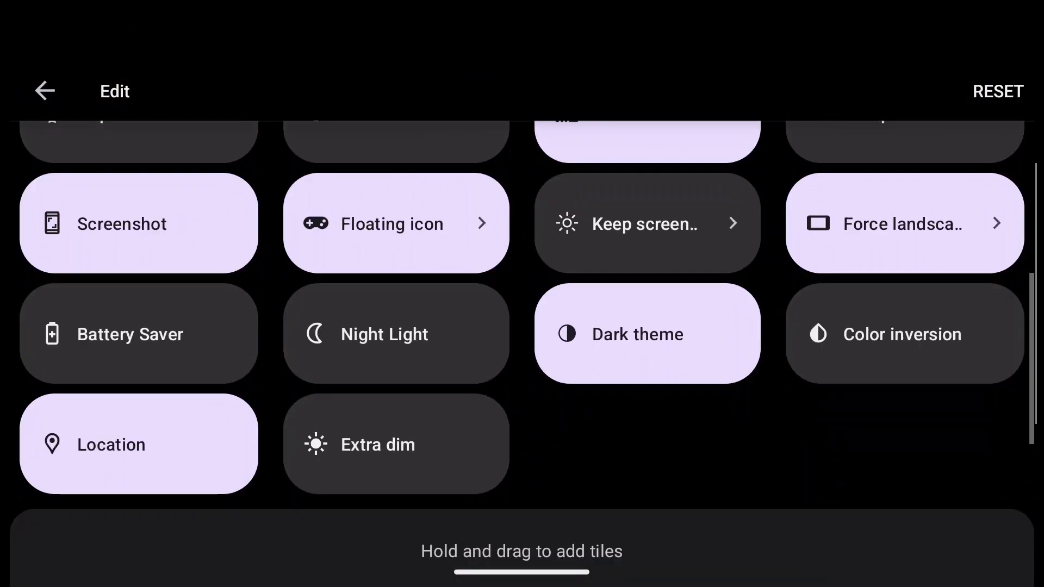
Step: Drag the OdinTools Controller Style and L2/R2 Mode tiles into the active Quick Settings
scroll("down", 3)
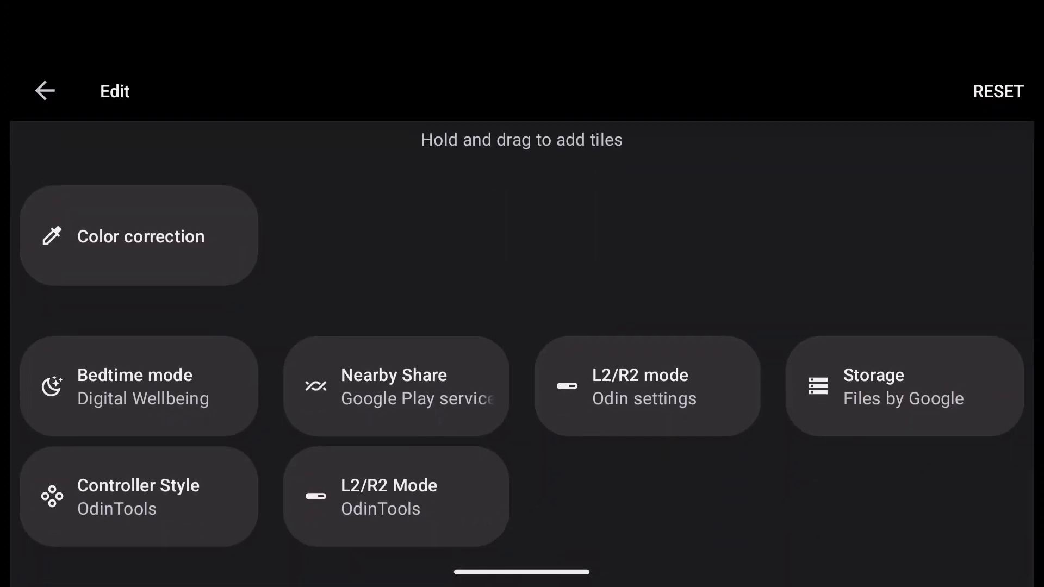
left_click_drag(395, 496, 395, 496)
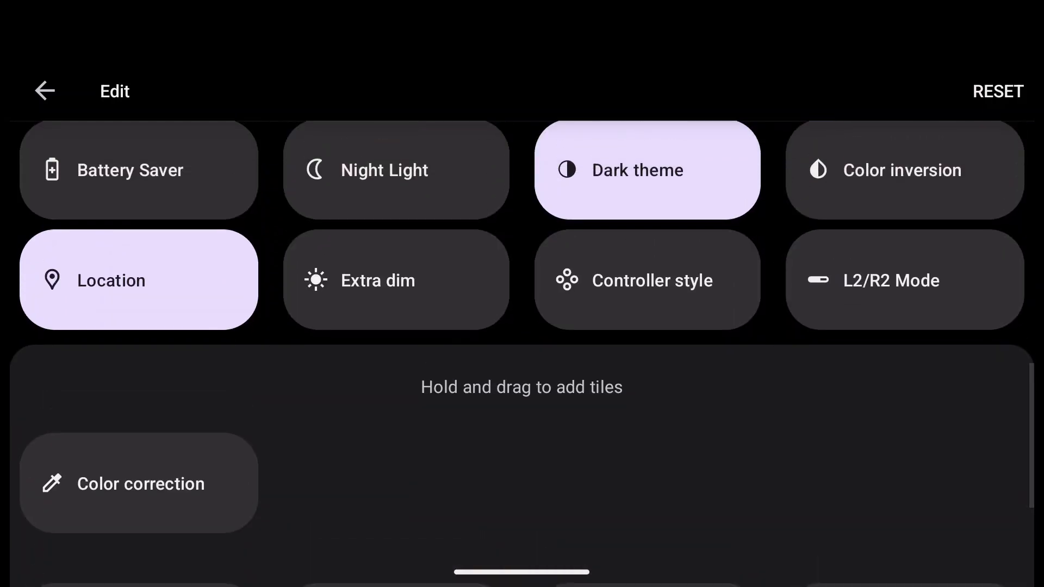
scroll("down", 3)
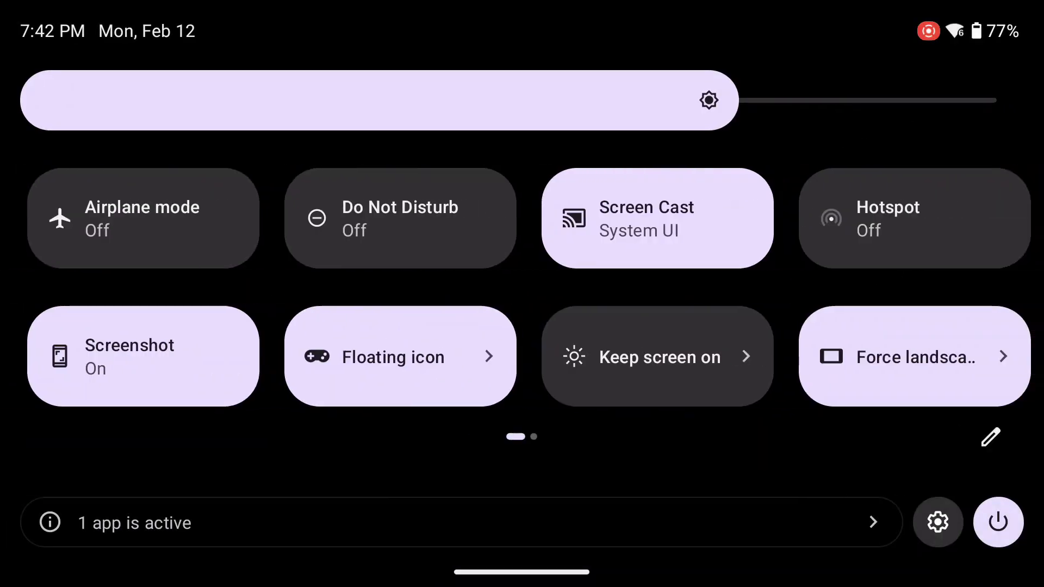
scroll("left", 3)
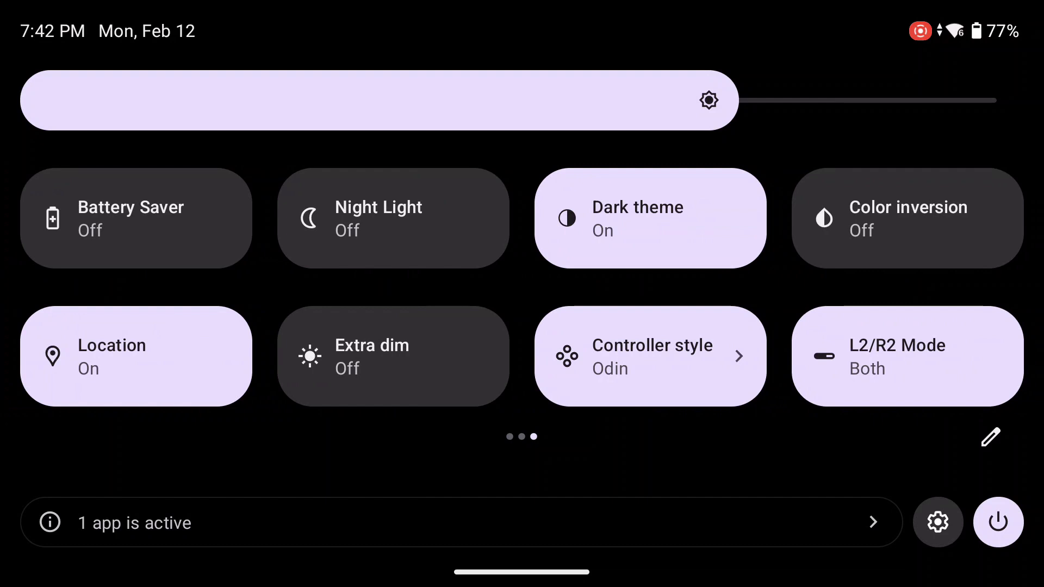